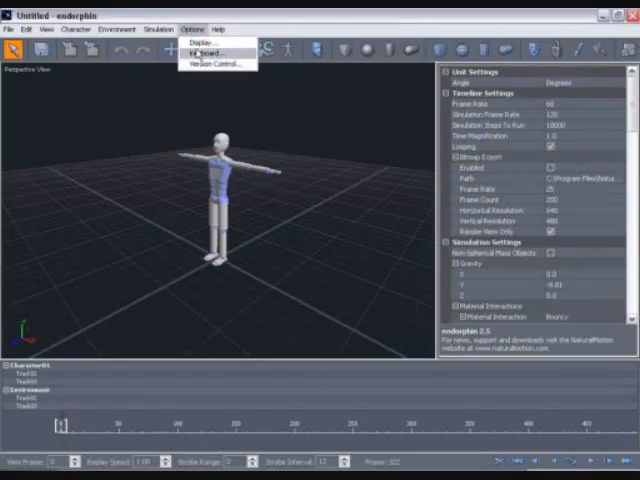
# Browse the keyboard shortcut options and user-defined profile, closing them without changes.
pyautogui.click(204, 52)
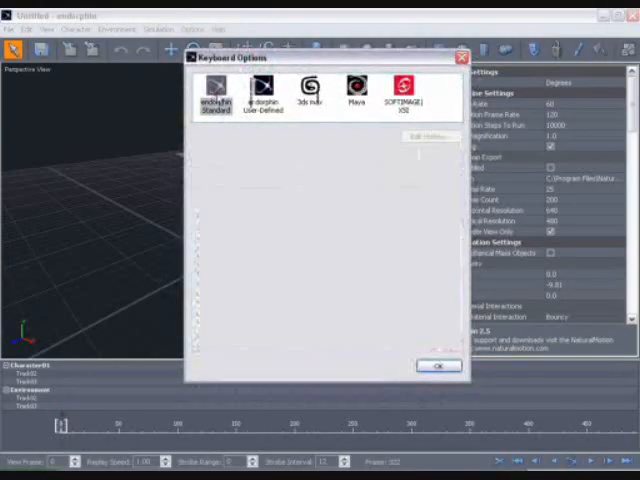
pyautogui.click(262, 90)
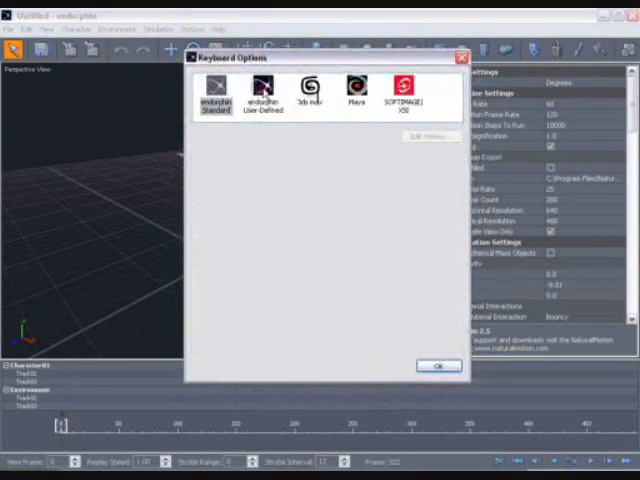
pyautogui.click(431, 136)
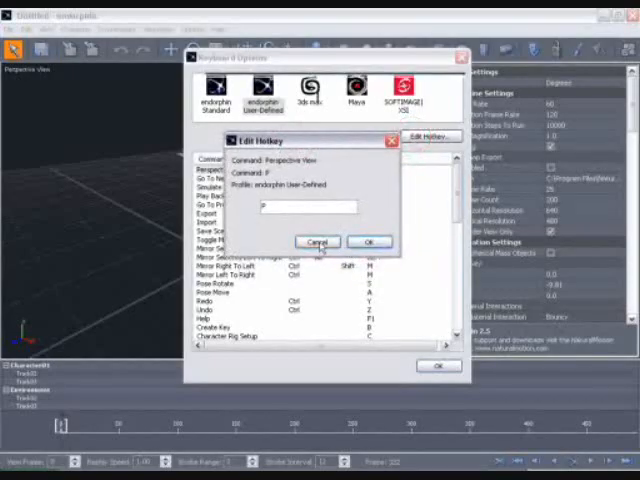
pyautogui.click(317, 241)
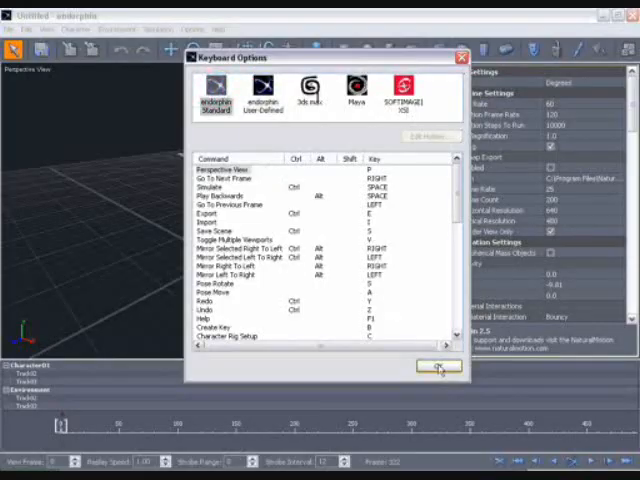
pyautogui.click(438, 368)
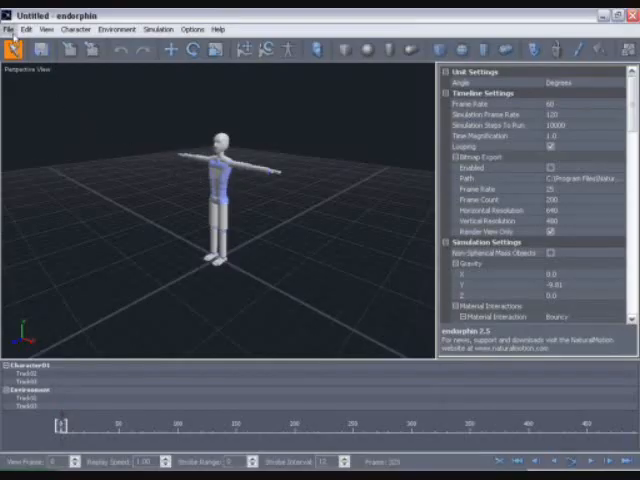
pyautogui.click(8, 29)
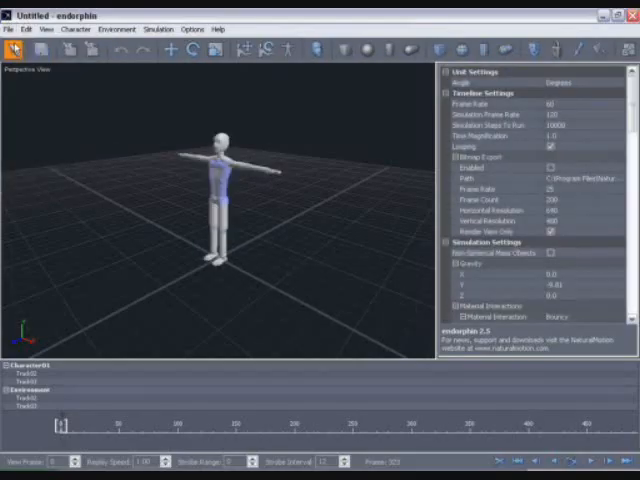
pyautogui.moveTo(133, 160)
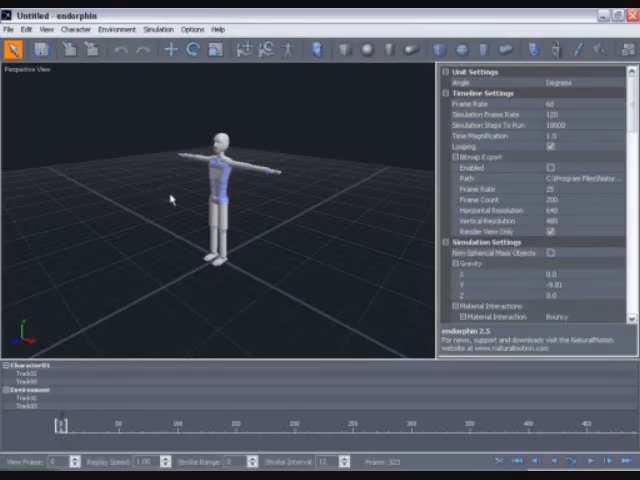
pyautogui.moveTo(157, 191)
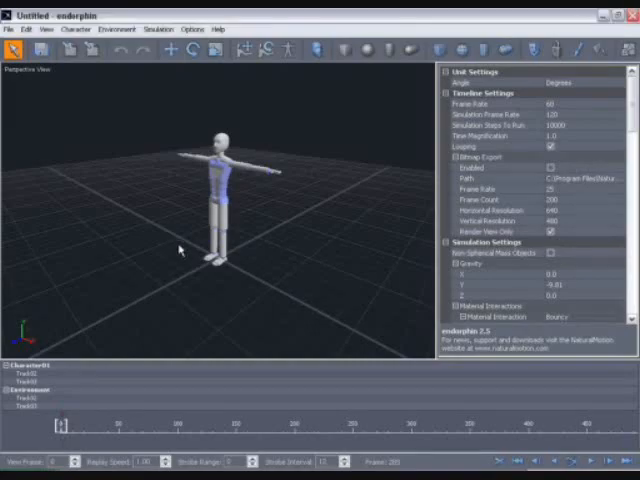
# Save the scene as stagger.ens in the Tutorial 1 folder via Save Scene As.
pyautogui.click(9, 29)
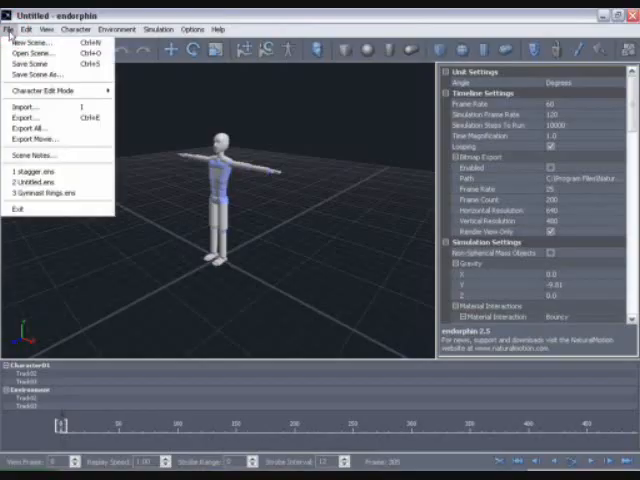
pyautogui.moveTo(33, 74)
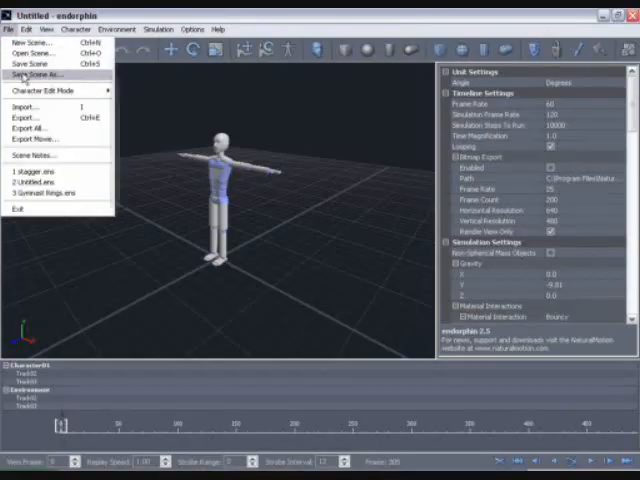
pyautogui.click(33, 74)
pyautogui.write('stagger.ens')
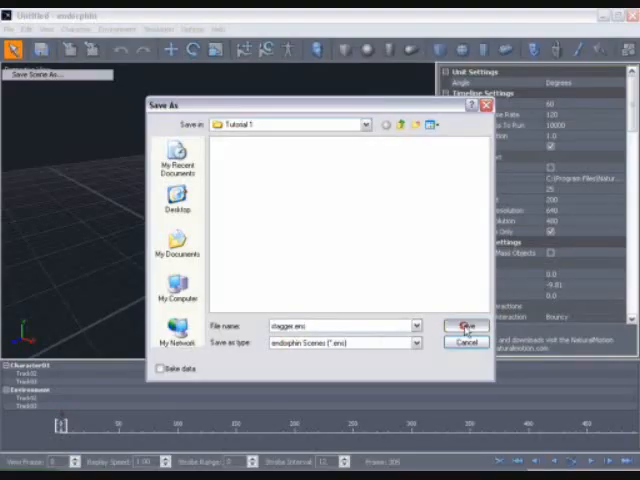
pyautogui.click(464, 327)
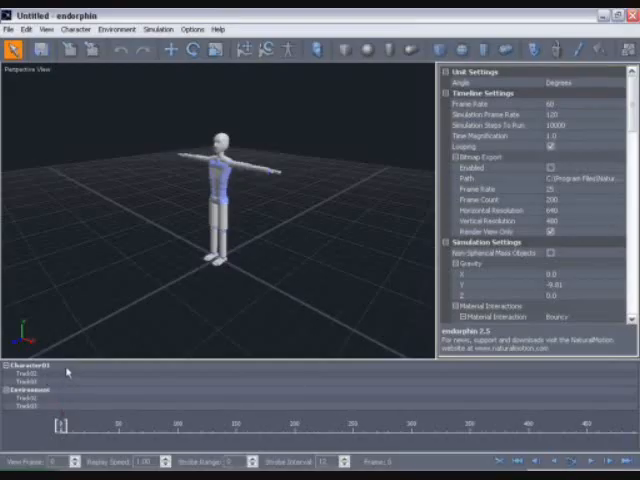
pyautogui.moveTo(64, 378)
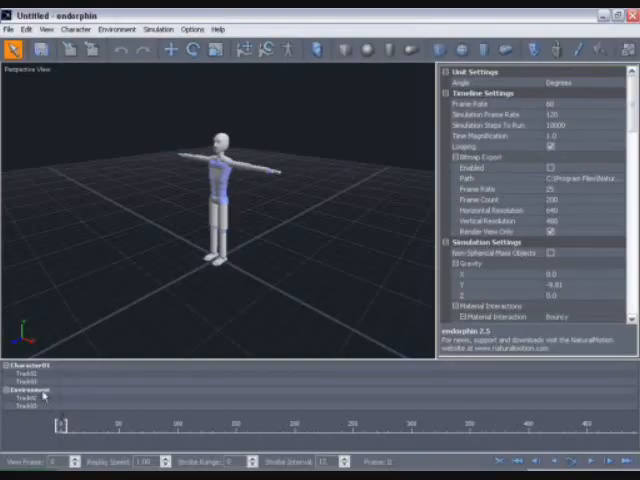
pyautogui.moveTo(294, 225)
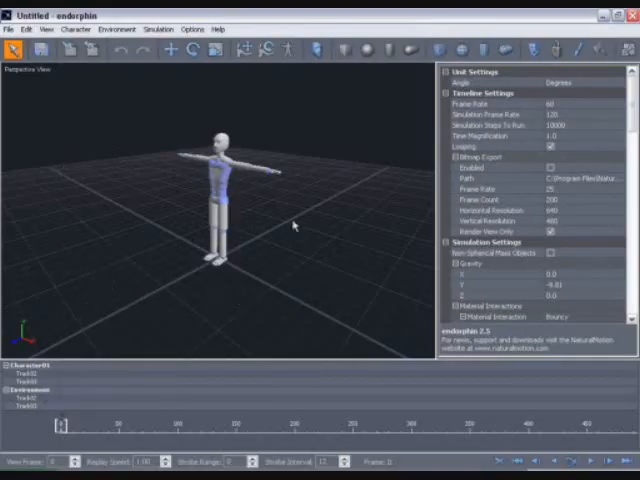
pyautogui.moveTo(240, 262)
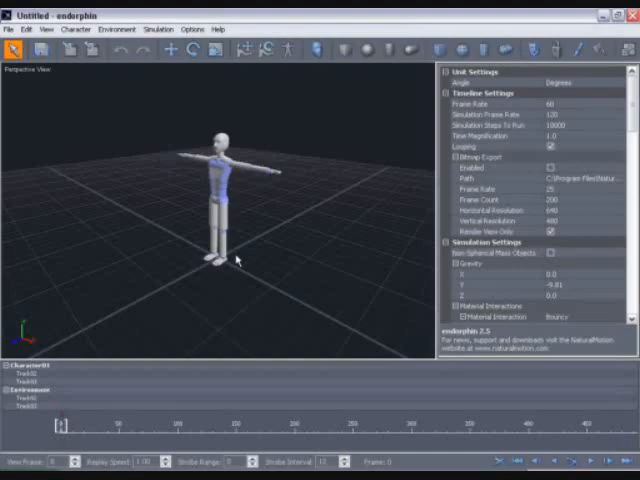
pyautogui.moveTo(94, 200)
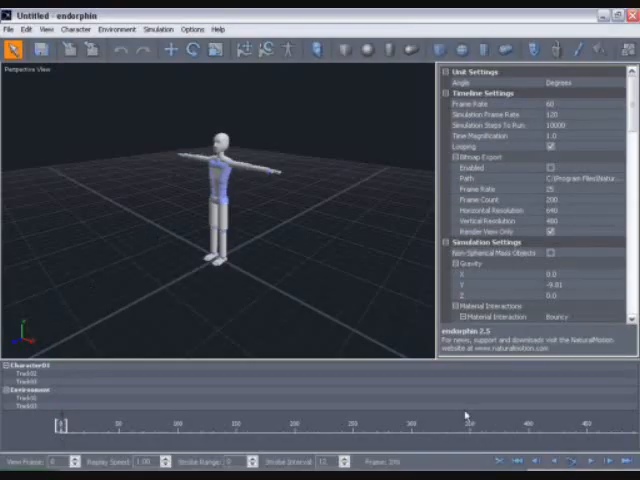
# Run the simulation for about 140 frames until the character collapses.
pyautogui.click(577, 461)
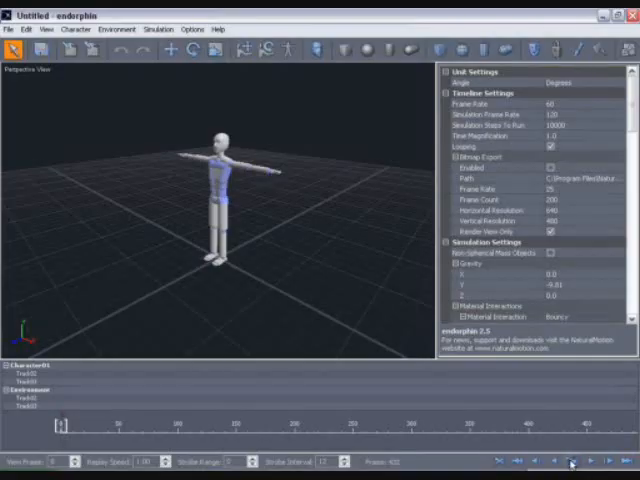
pyautogui.click(574, 461)
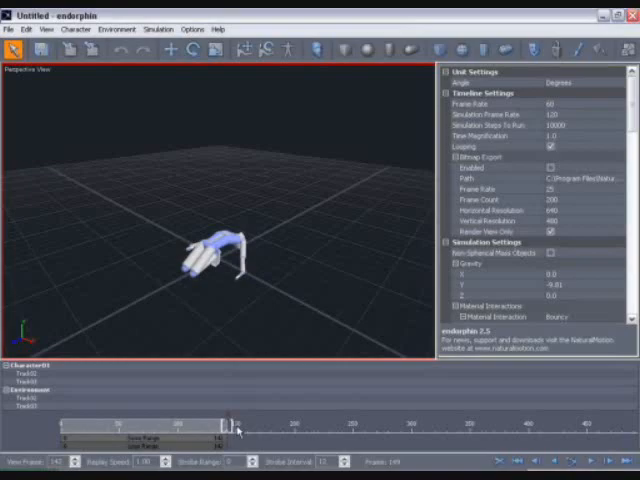
# Scrub through the simulated fall, replay and stop it, then rewind to frame 0.
pyautogui.moveTo(237, 437); pyautogui.dragTo(205, 437)
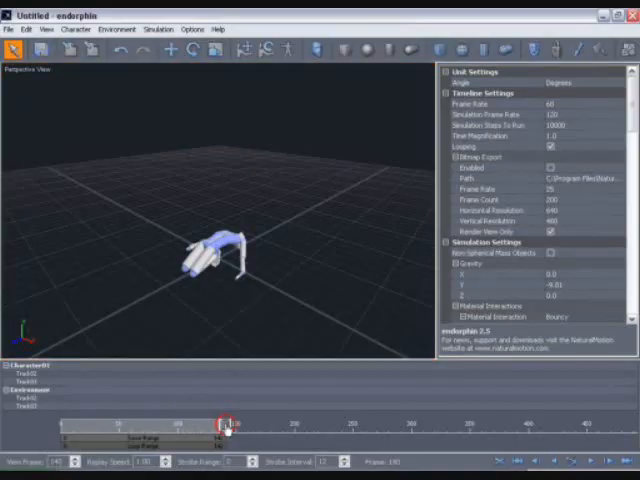
pyautogui.moveTo(222, 425); pyautogui.dragTo(170, 425)
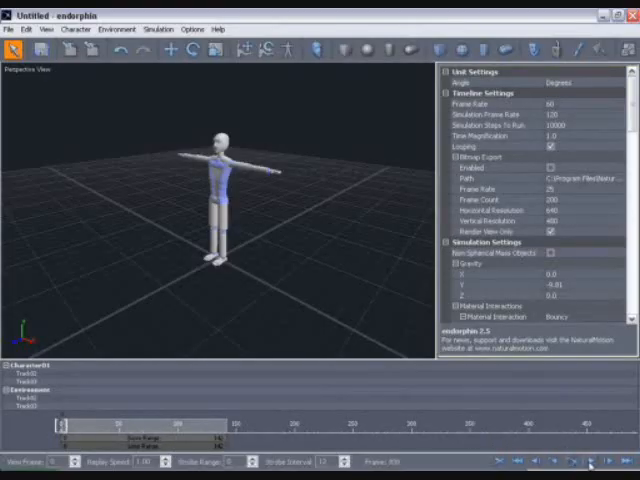
pyautogui.click(589, 461)
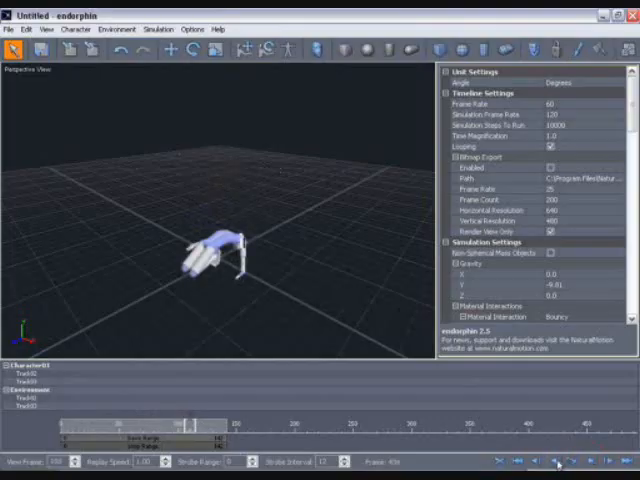
pyautogui.click(553, 460)
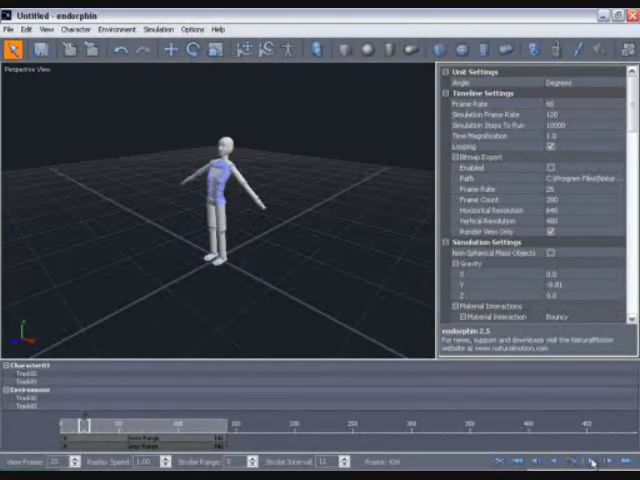
pyautogui.click(590, 461)
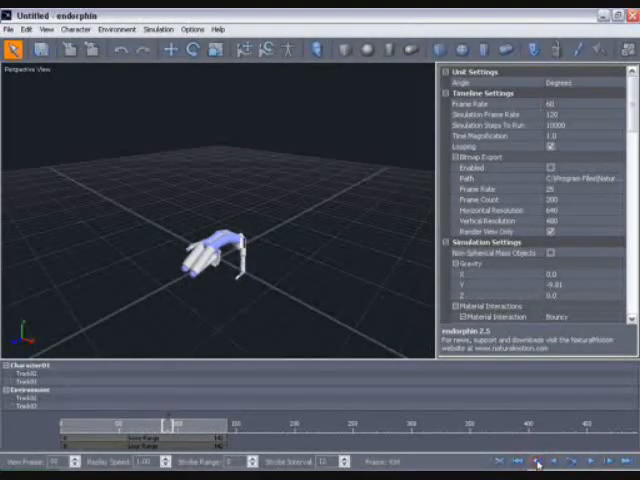
pyautogui.click(607, 461)
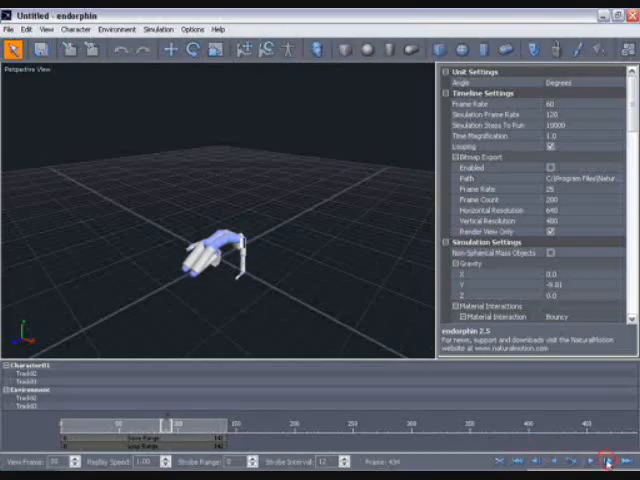
pyautogui.click(607, 462)
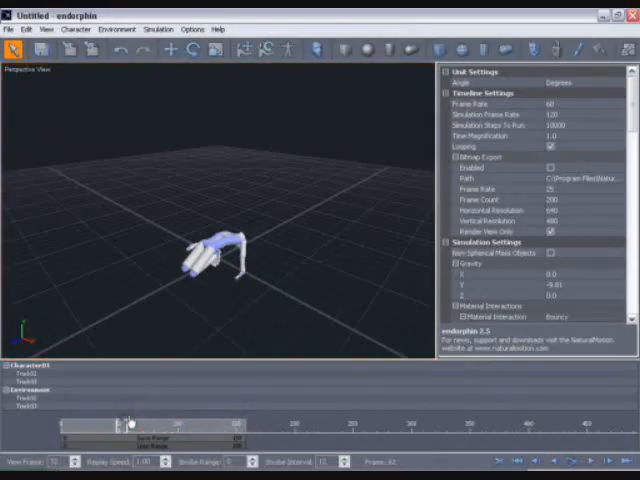
pyautogui.moveTo(130, 424); pyautogui.dragTo(60, 424)
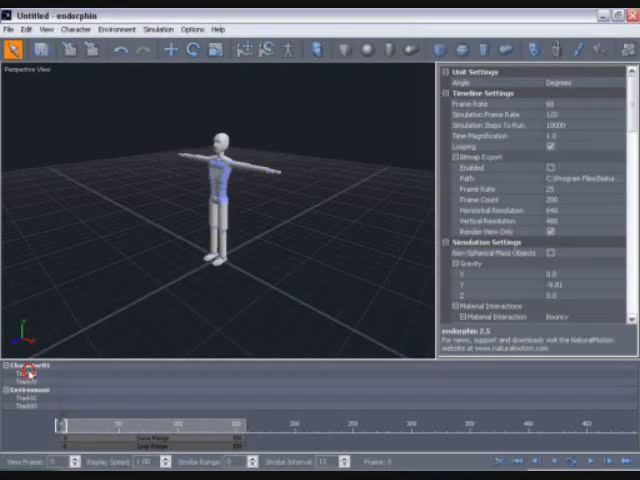
# Select the Character01 track and create force event Force01 at frame 0.
pyautogui.click(30, 367)
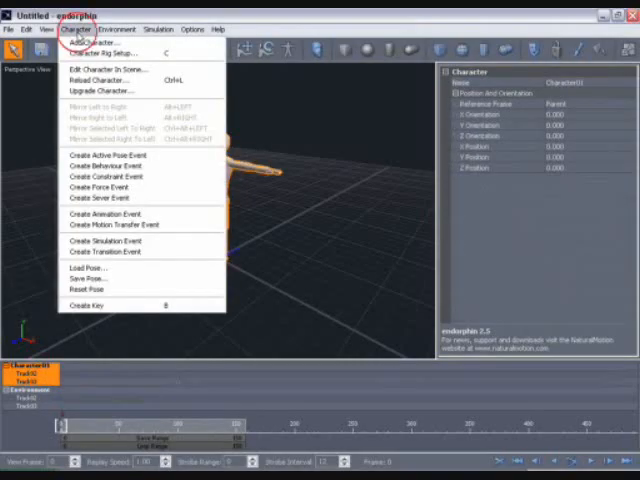
pyautogui.moveTo(100, 198)
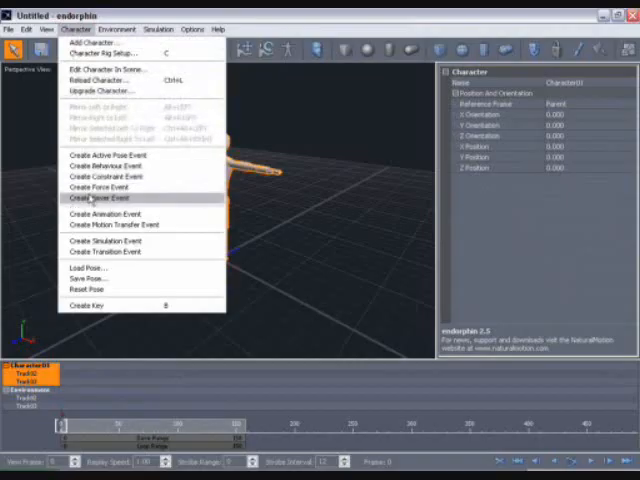
pyautogui.click(96, 188)
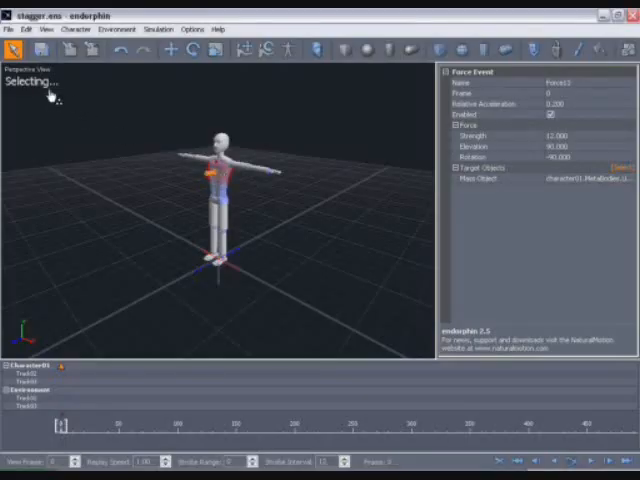
pyautogui.moveTo(110, 135)
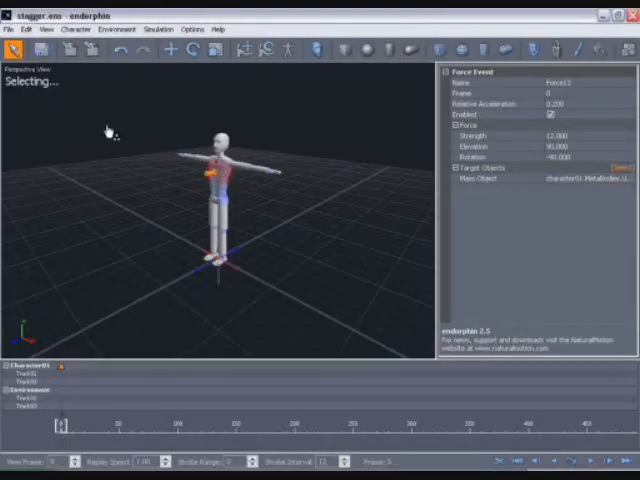
pyautogui.moveTo(228, 213)
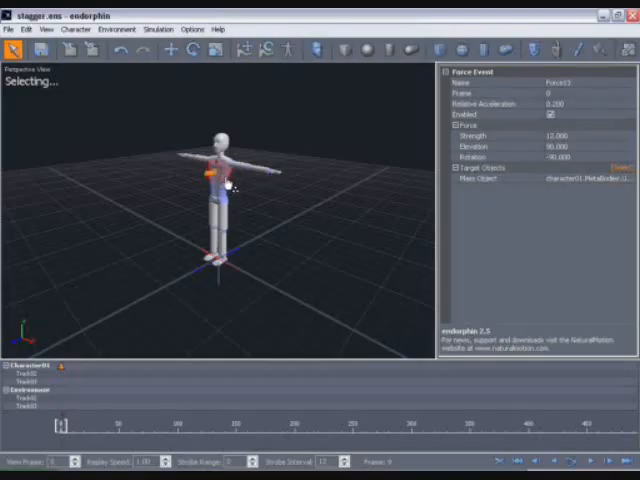
pyautogui.moveTo(245, 215)
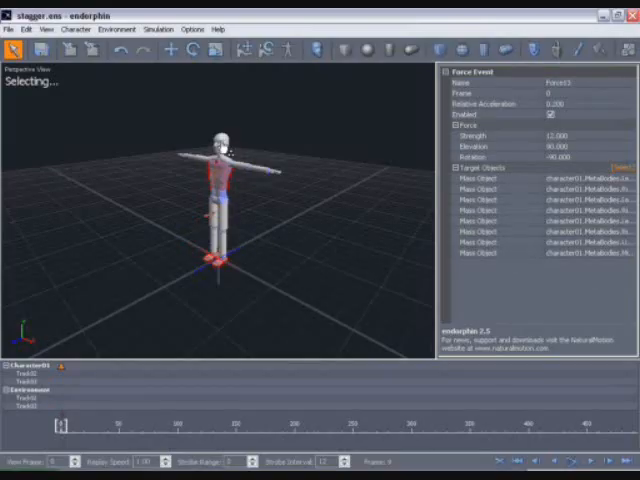
# Narrow Force01's target objects to the character's head alone.
pyautogui.click(451, 167)
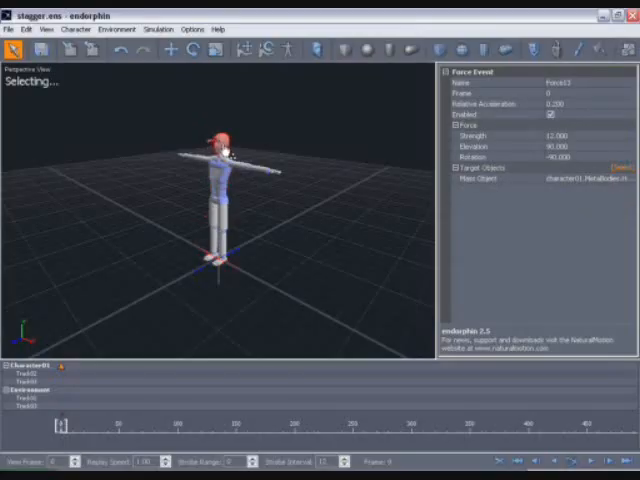
pyautogui.moveTo(240, 148)
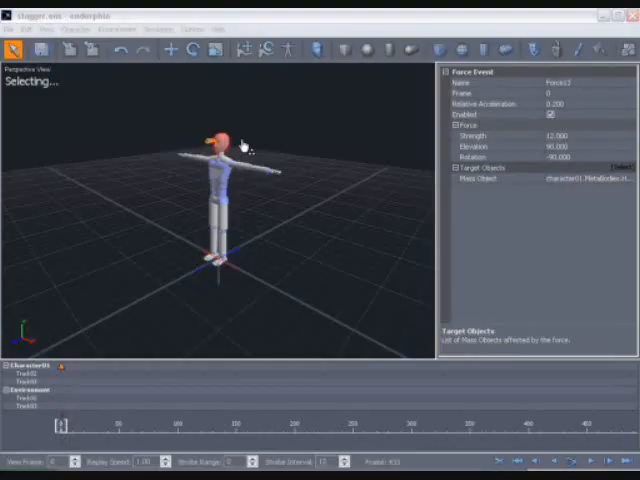
pyautogui.moveTo(500, 100)
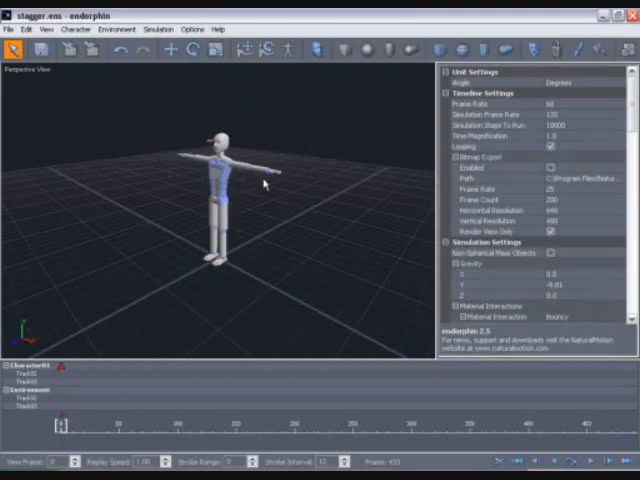
pyautogui.moveTo(37, 86)
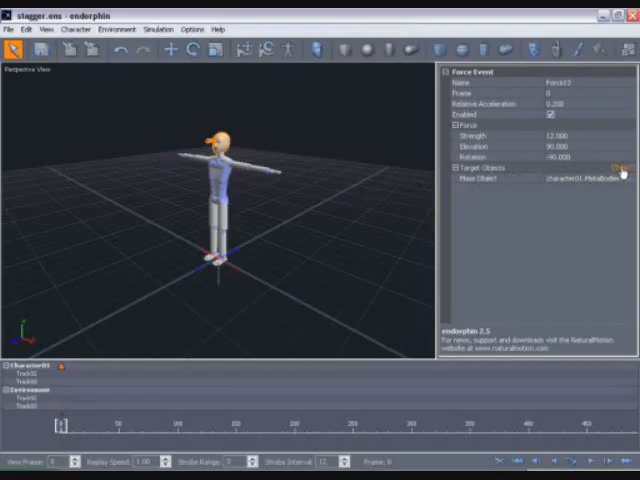
# Restart target selection and pick the head again as Force01's target.
pyautogui.click(480, 168)
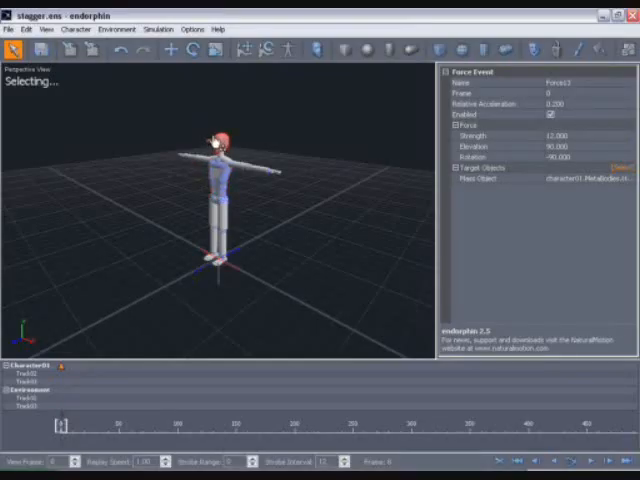
pyautogui.click(480, 167)
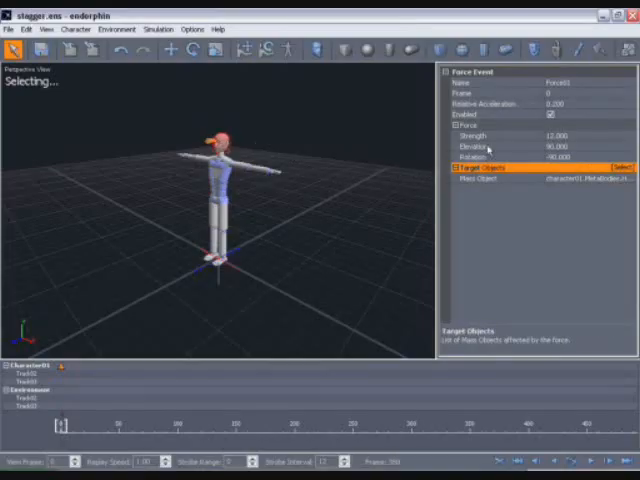
# Change Force01's elevation angle from 90 to 50 degrees.
pyautogui.click(470, 146)
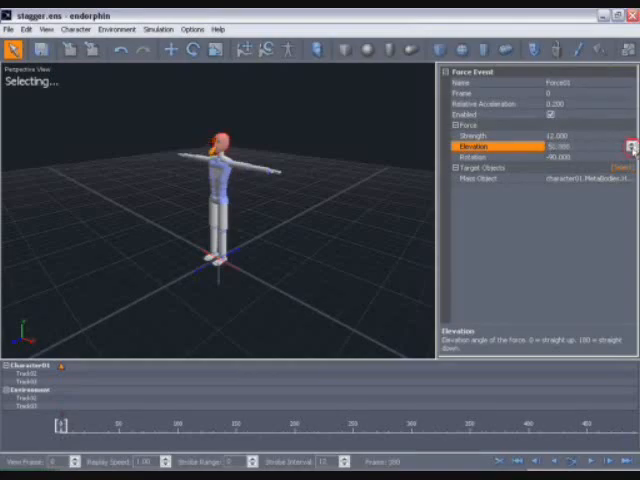
pyautogui.click(628, 148)
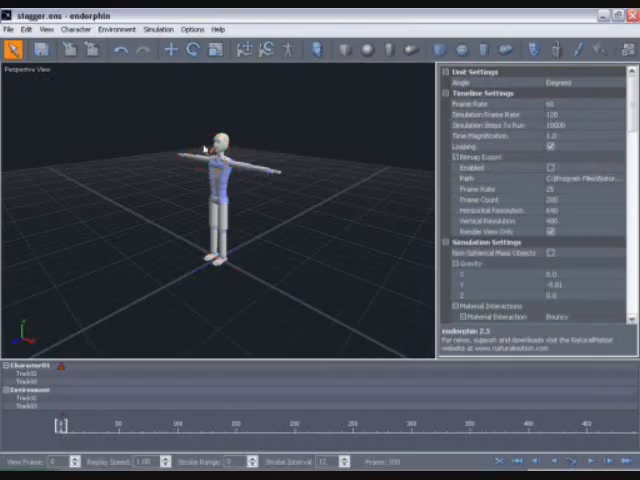
# Rotate Force01's direction around the head to about -143.8 degrees.
pyautogui.click(194, 50)
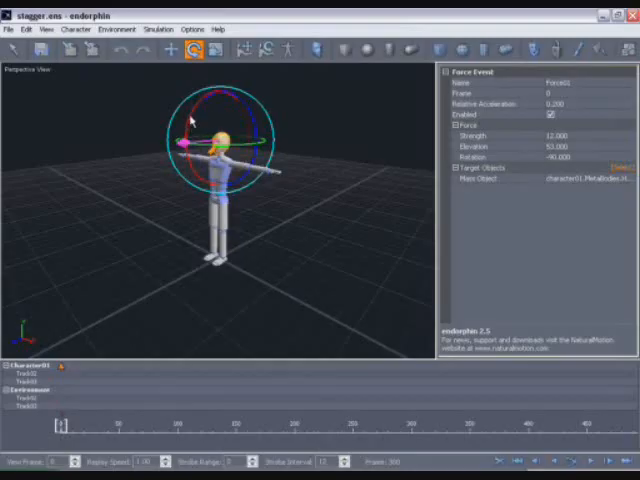
pyautogui.moveTo(215, 120); pyautogui.dragTo(200, 130)
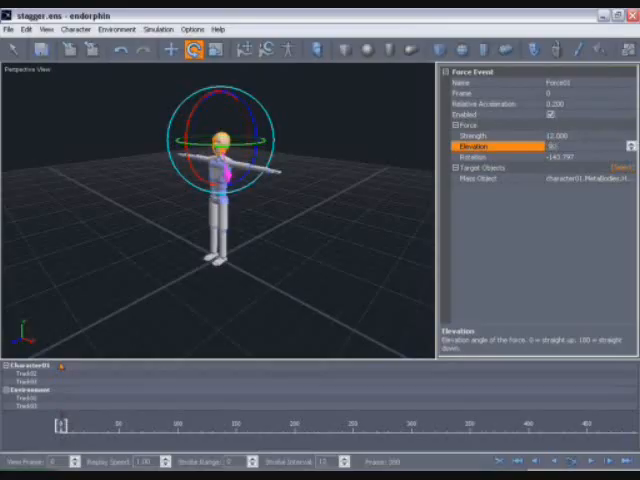
# Return elevation to 90 and start editing the -144 rotation value.
pyautogui.click(480, 158)
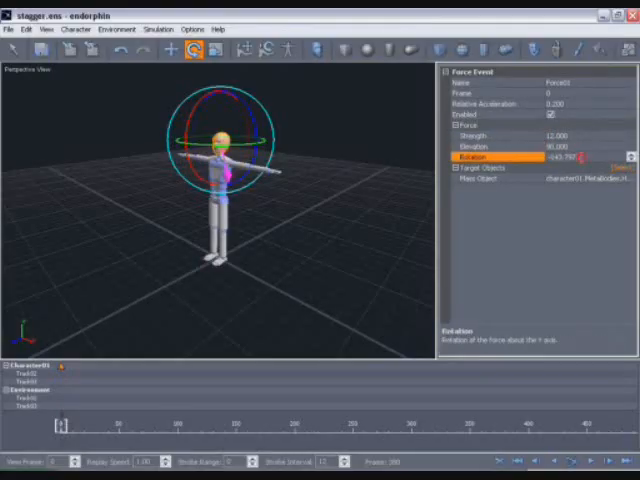